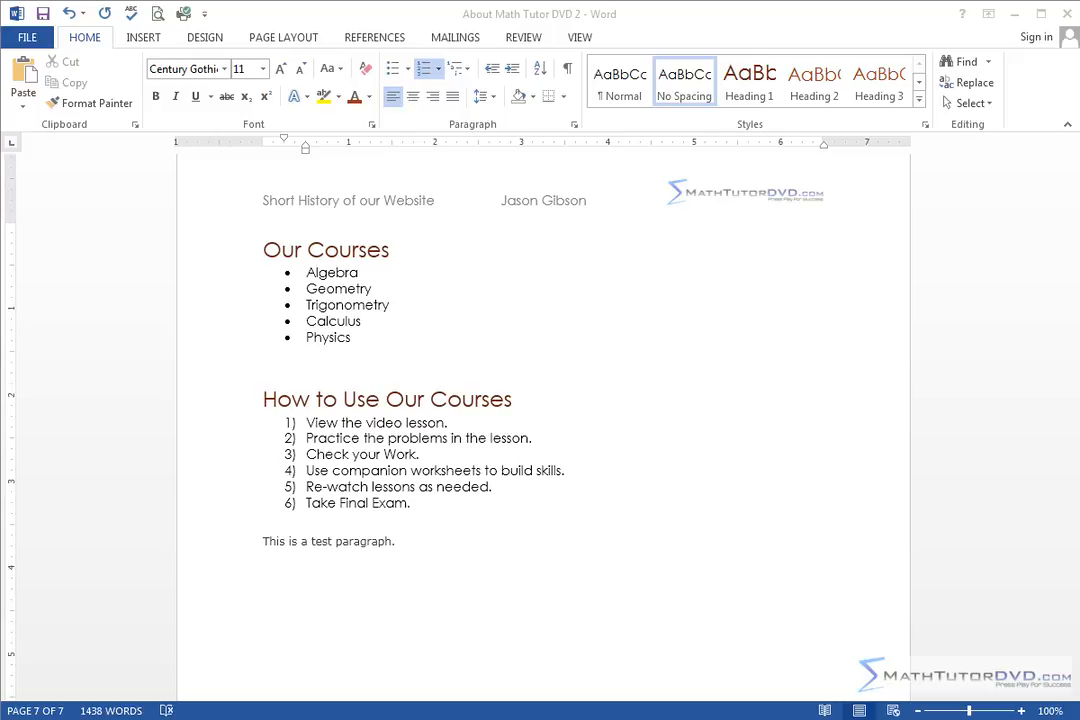
mouse_move(434, 374)
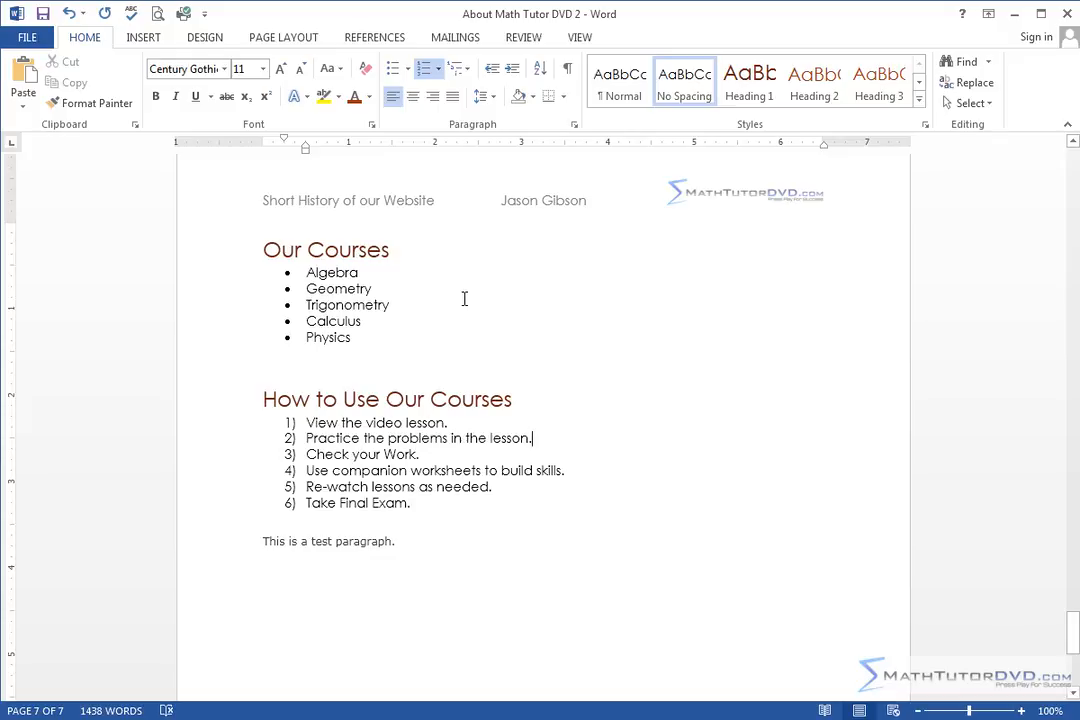
mouse_move(458, 296)
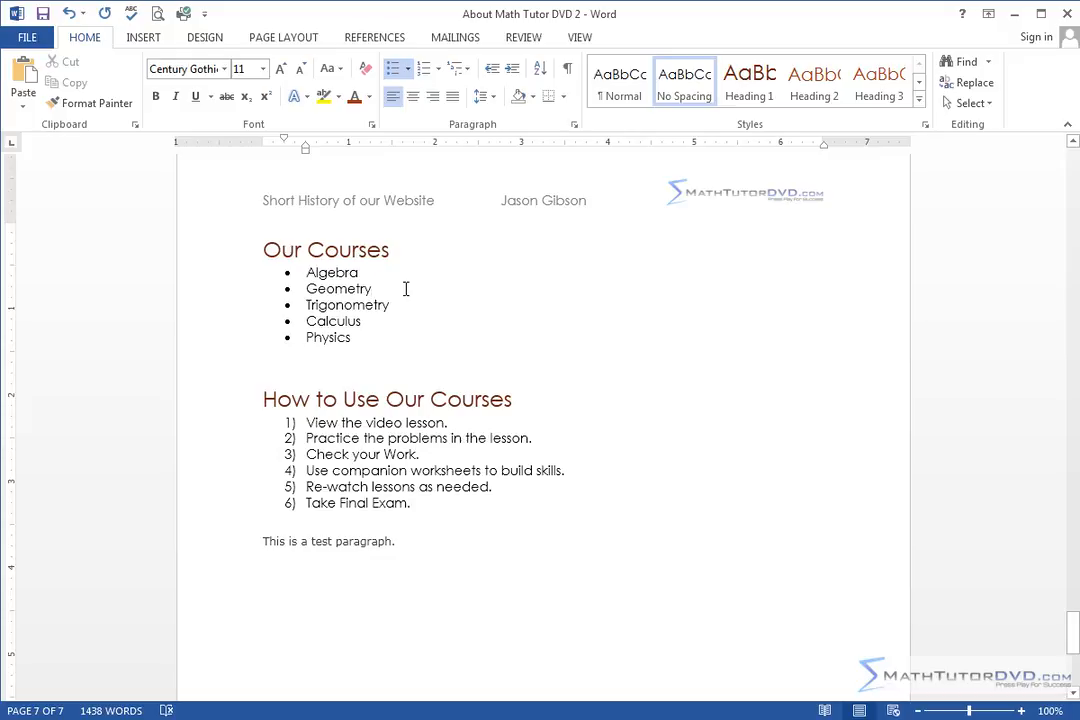
- Add an empty bullet right after Algebra in the Our Courses list
left_click(372, 288)
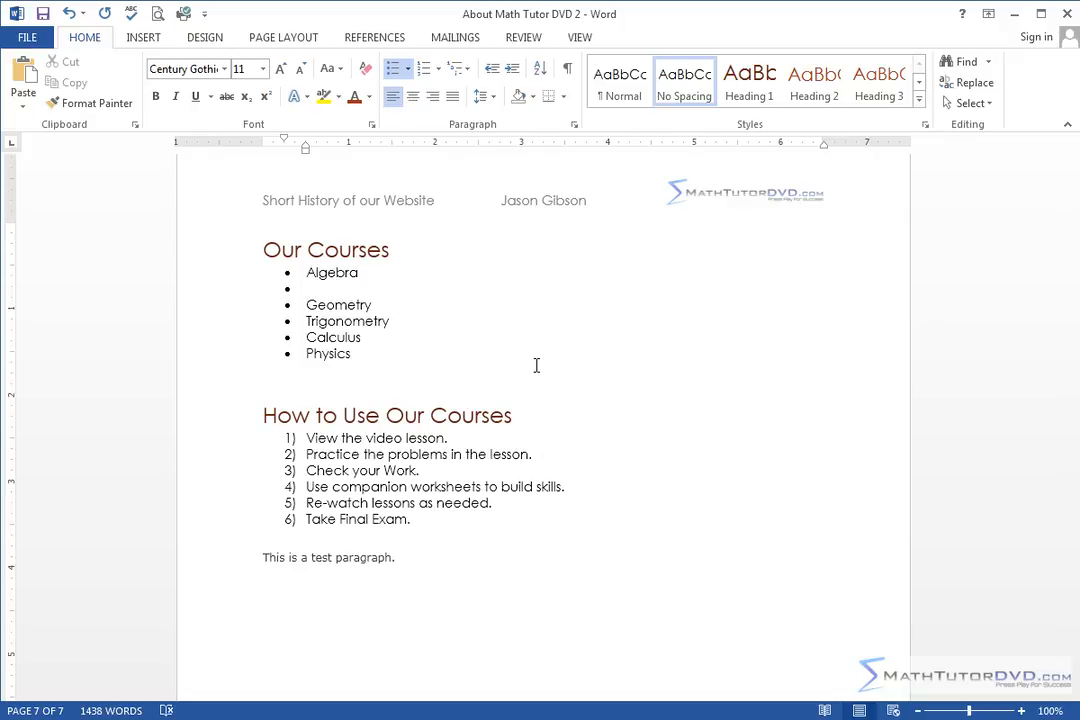
- Delete the empty bullet so the list again runs Algebra through Physics
left_click(308, 288)
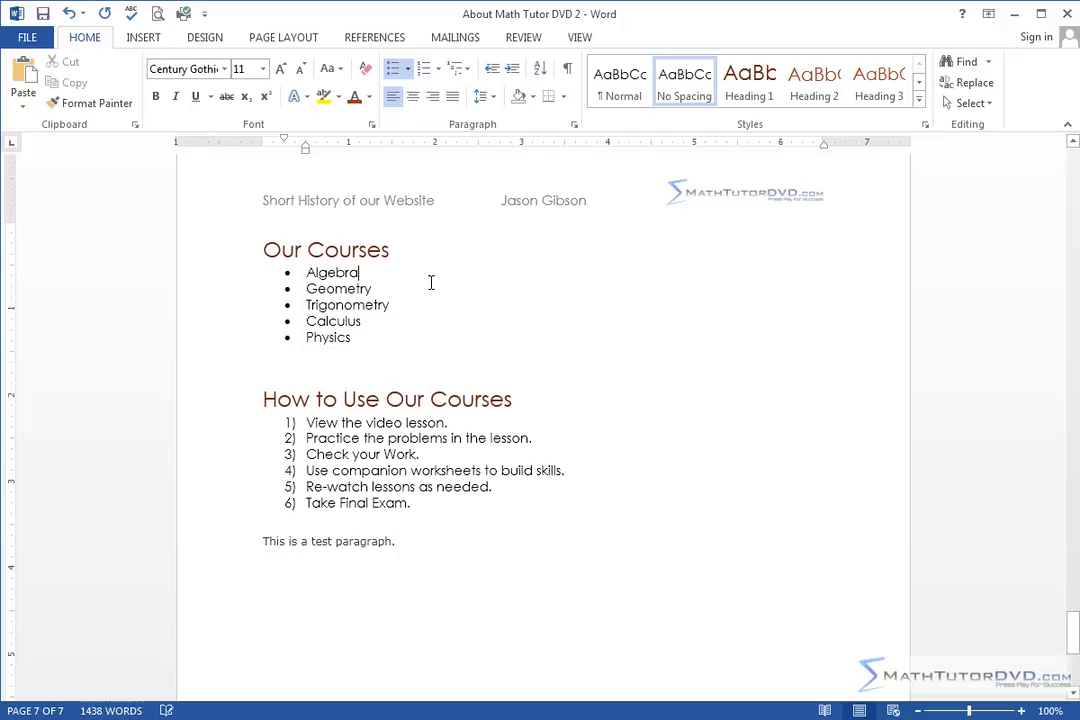
mouse_move(370, 330)
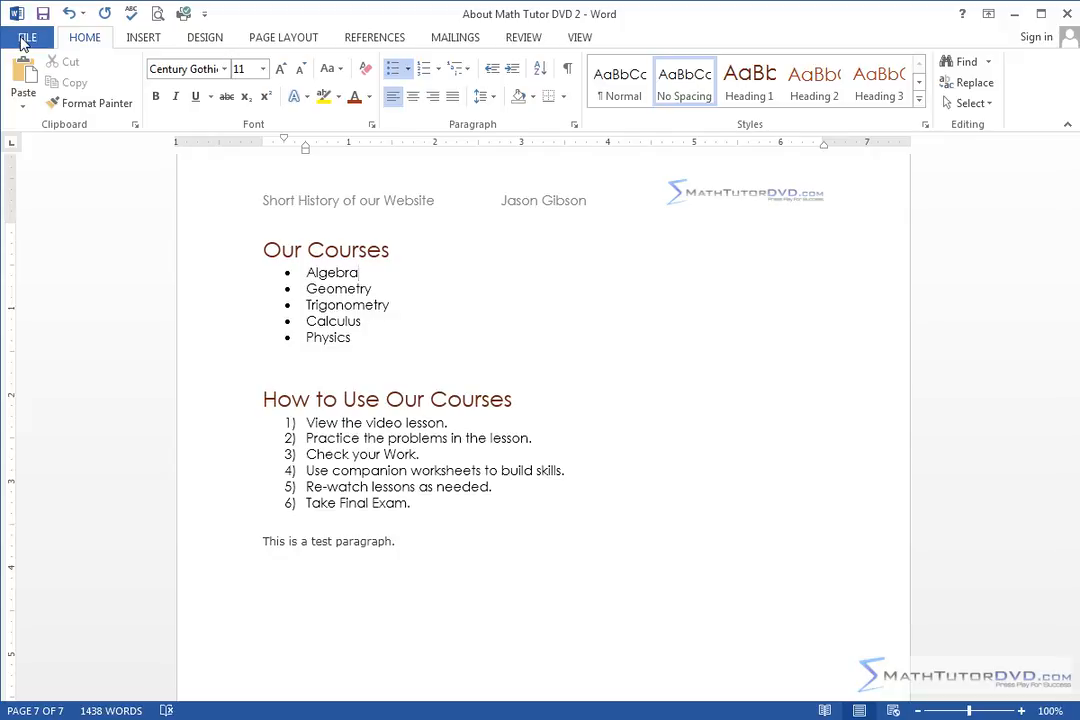
- Reach the Word Options window on its General page via File > Options
left_click(28, 36)
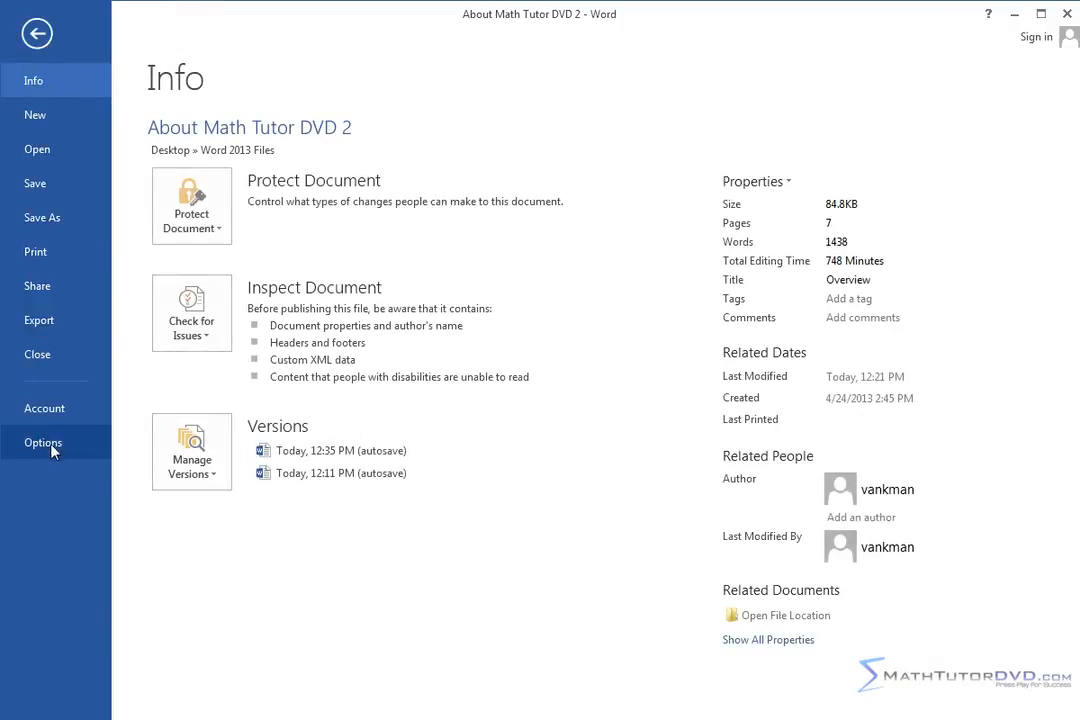
left_click(42, 442)
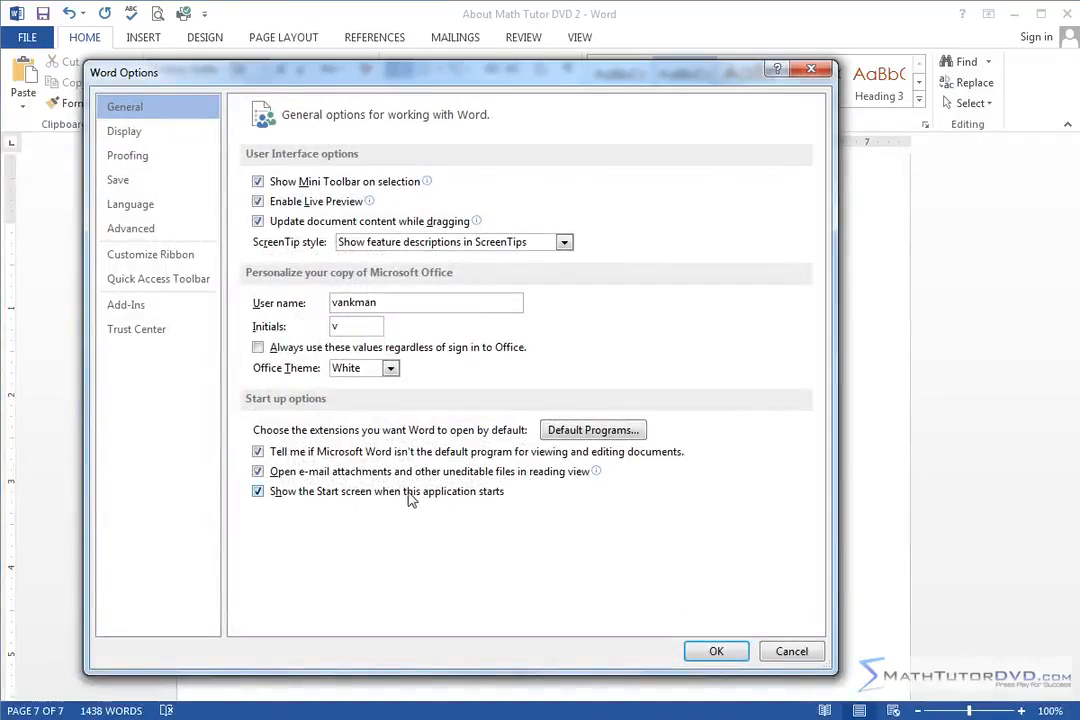
mouse_move(416, 534)
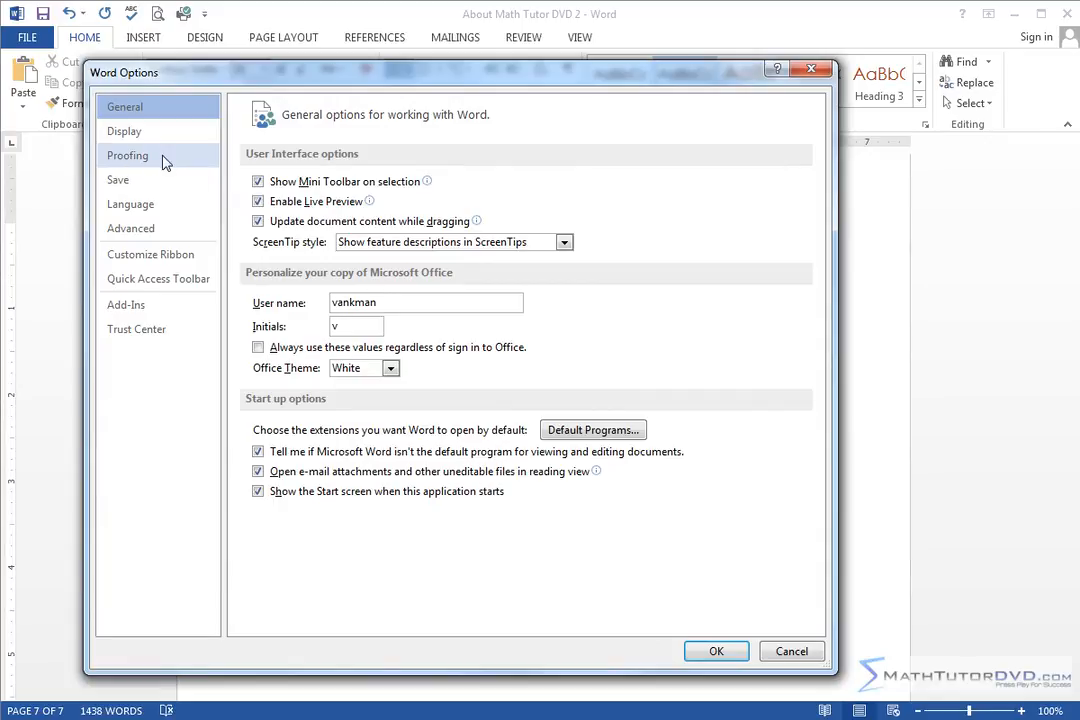
- Under Proofing > AutoCorrect, turn on 'Set left- and first-indent with tabs and backspaces' and confirm
left_click(128, 156)
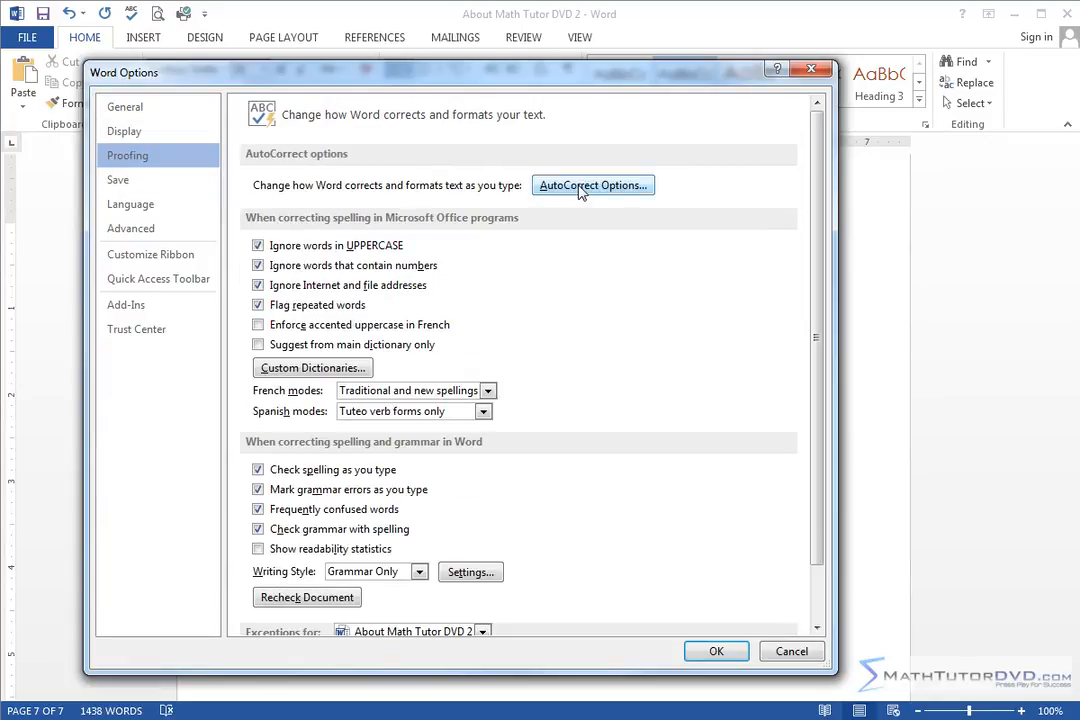
left_click(592, 184)
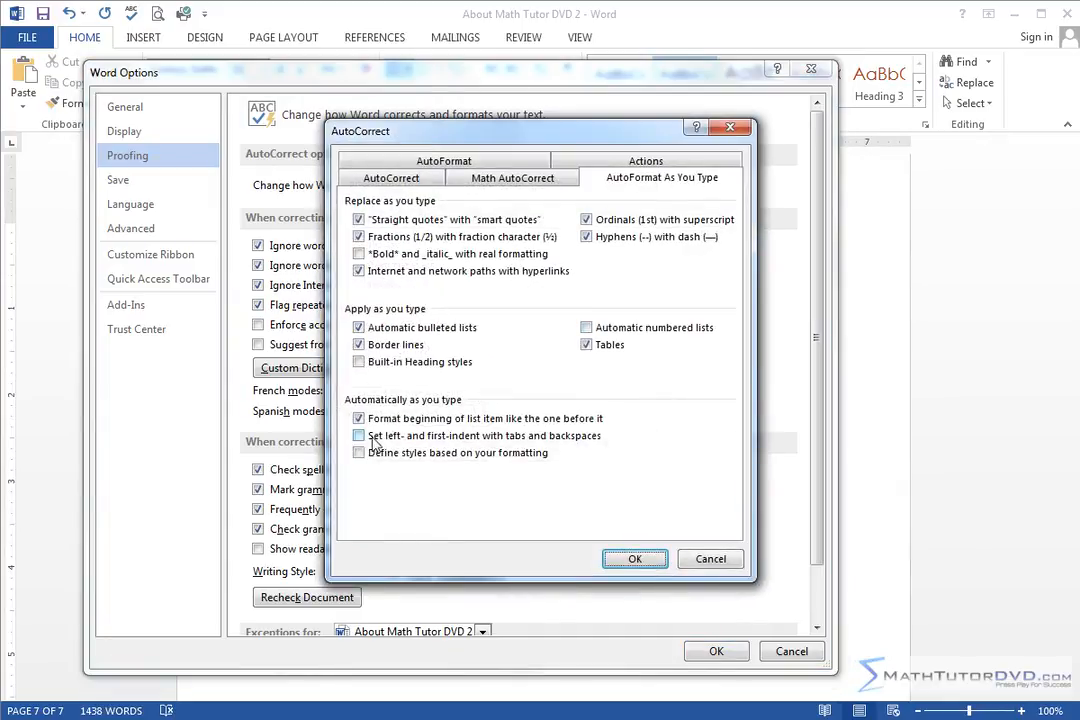
left_click(360, 436)
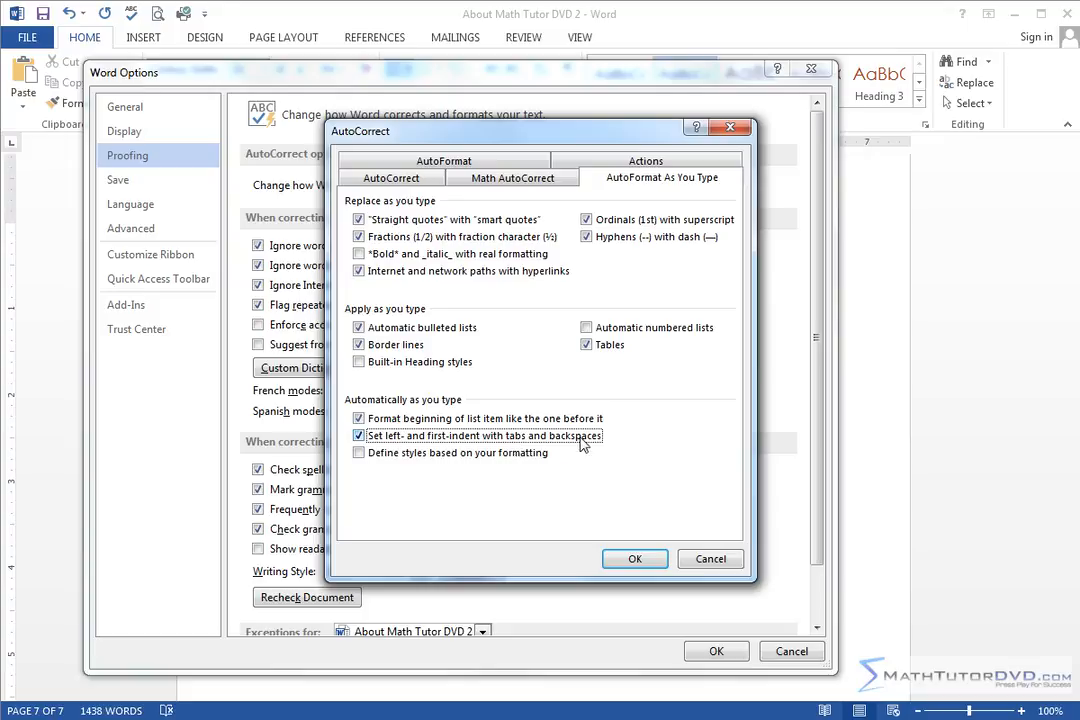
mouse_move(490, 452)
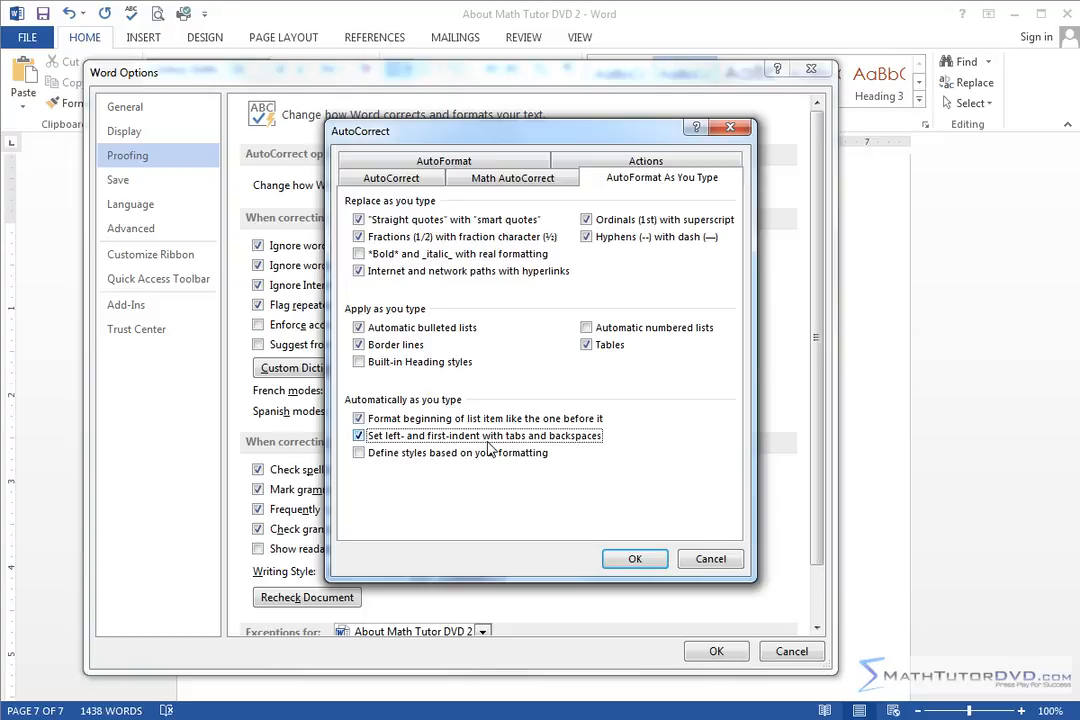
left_click(634, 560)
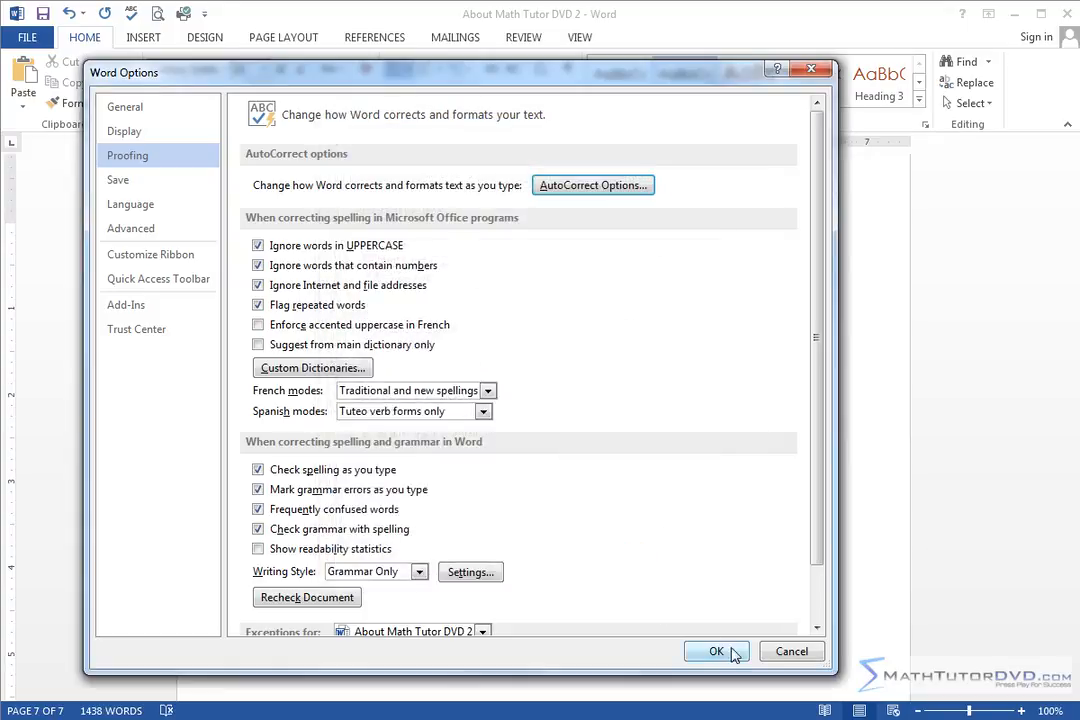